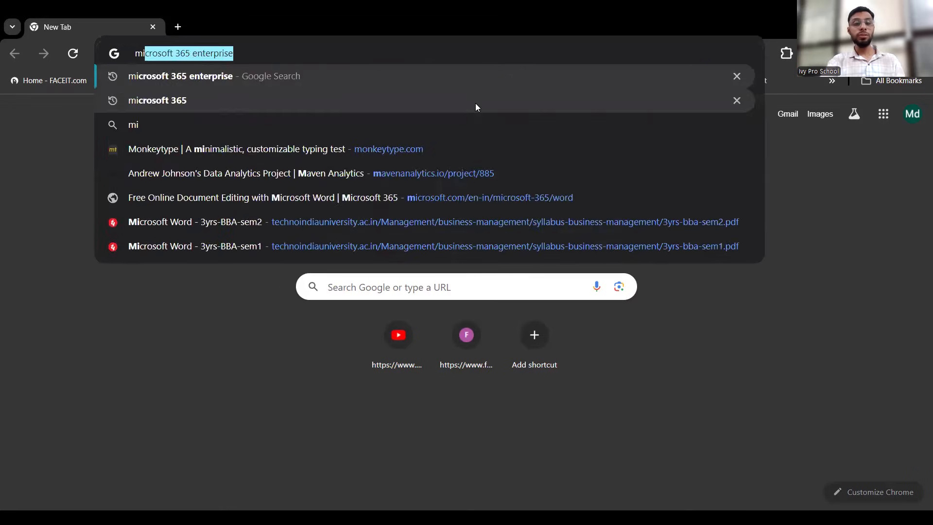
Search Google for 'microsoft 365 enterpris' and scroll down to Microsoft's subscription result.
type("microsoft 365 enterpris")
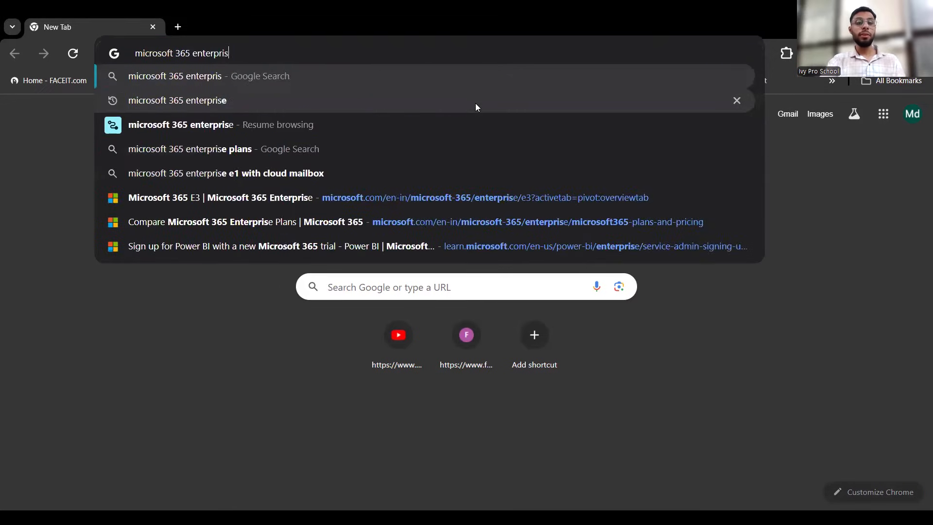
key("Return")
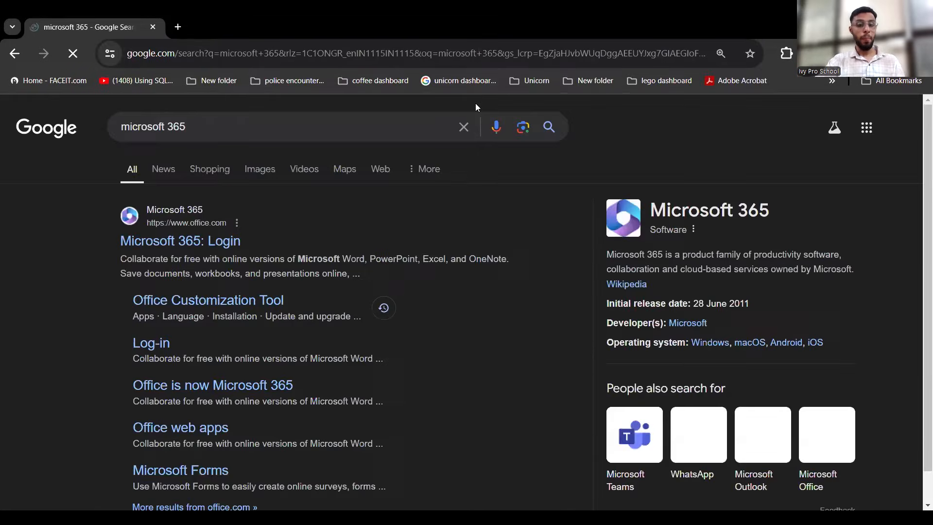
scroll("down", 3)
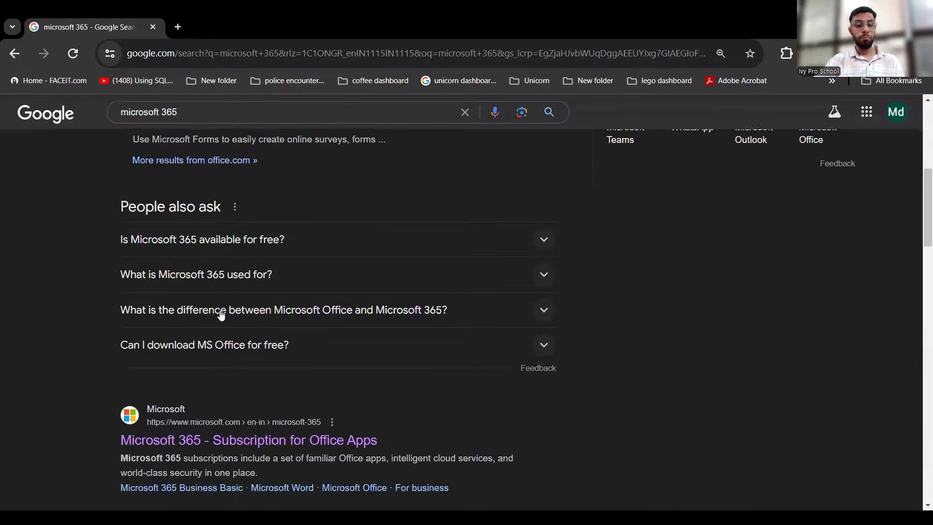
scroll("down", 3)
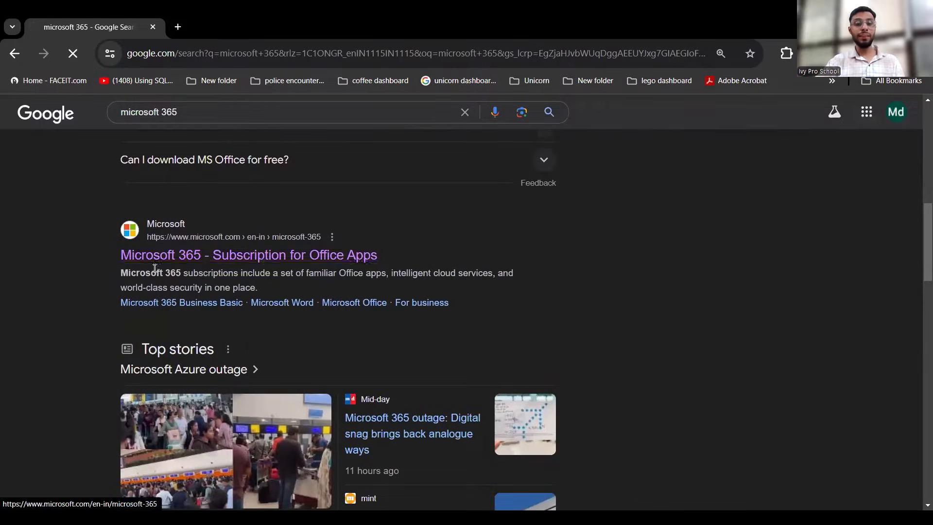
Open Microsoft's Microsoft 365 subscription page and switch to the business offering.
left_click(247, 255)
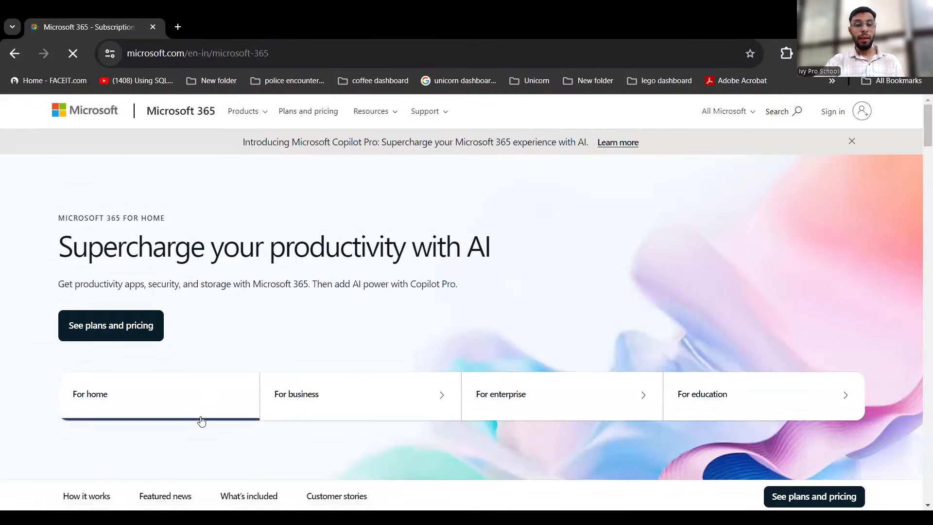
scroll("down", 3)
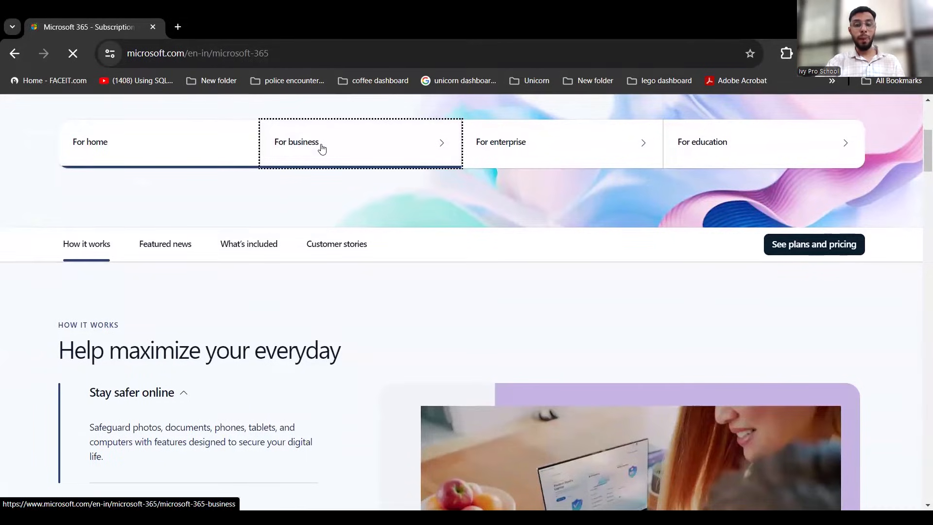
left_click(296, 142)
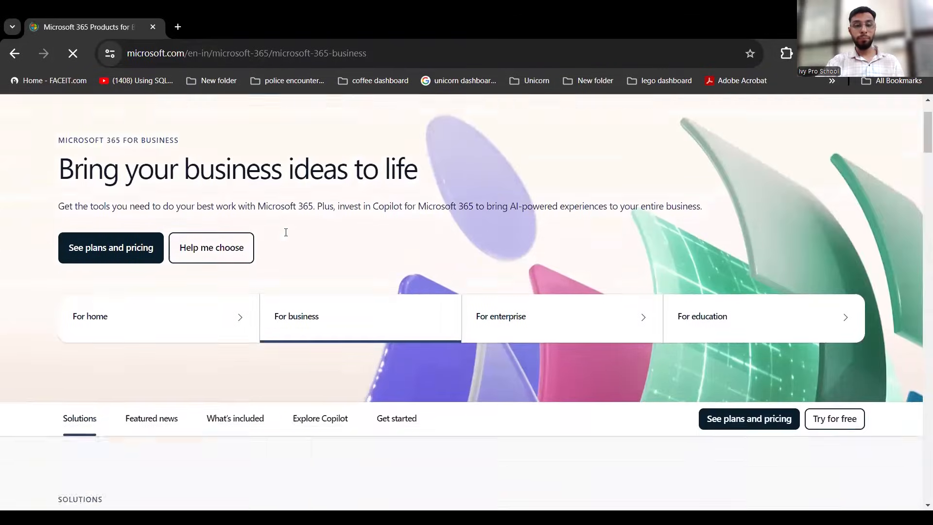
scroll("down", 3)
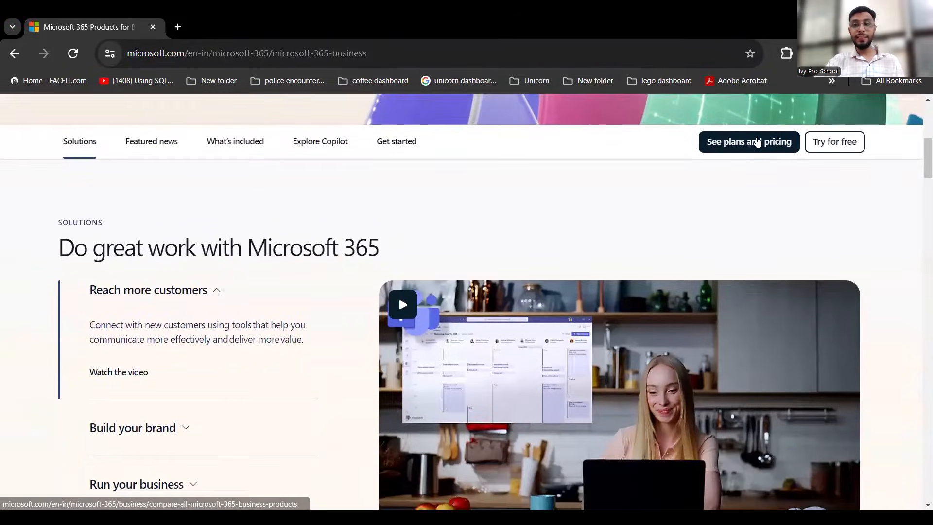
Open the business plans and pricing, scrolling to the plan cards.
left_click(748, 142)
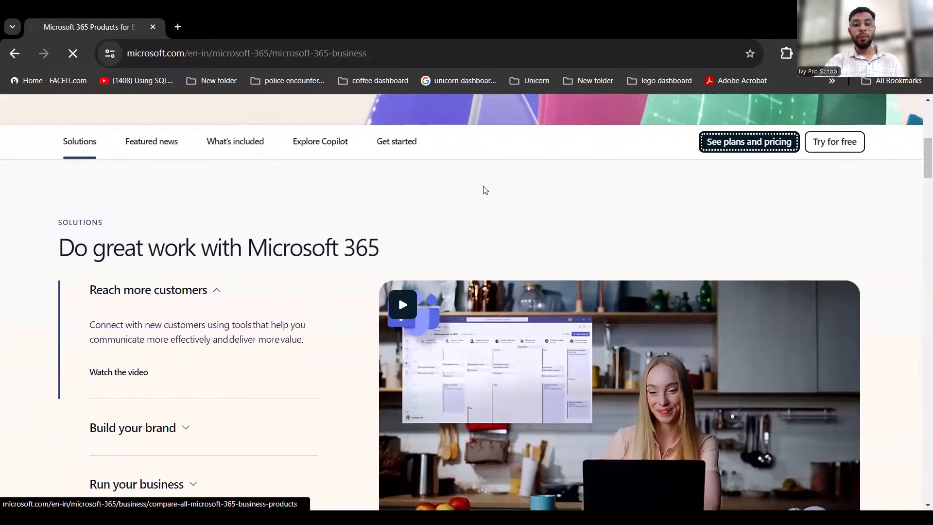
left_click(748, 141)
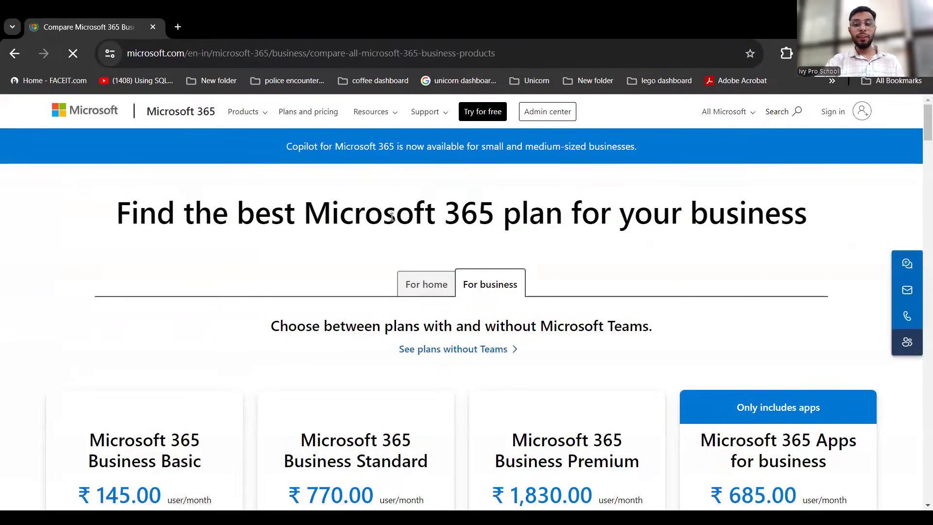
scroll("down", 3)
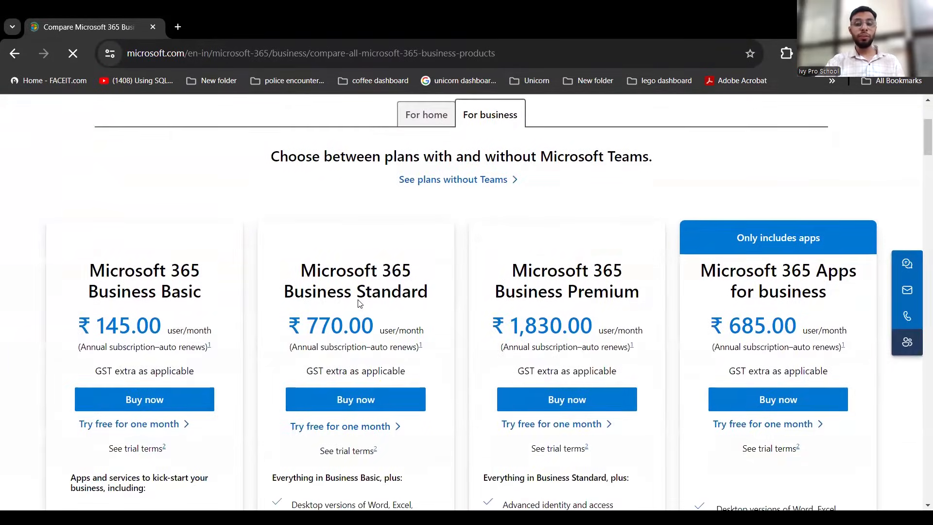
scroll("down", 3)
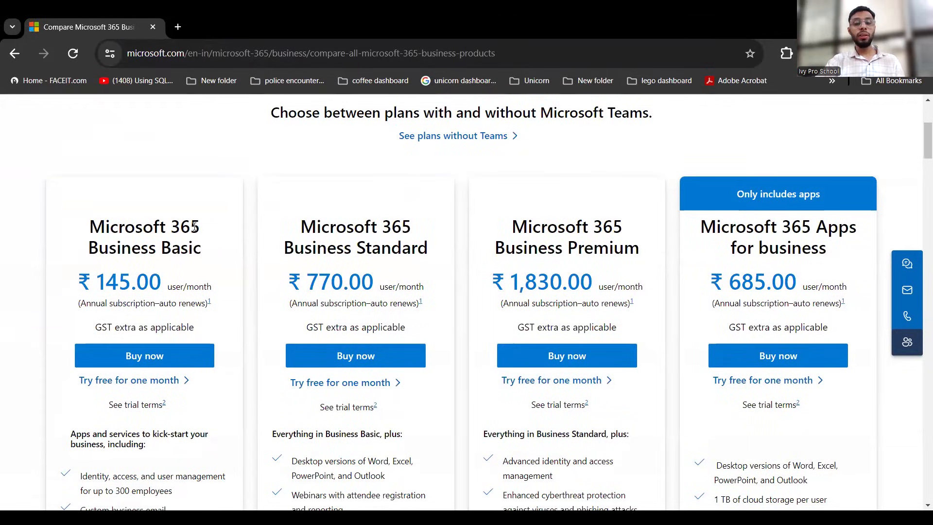
mouse_move(167, 207)
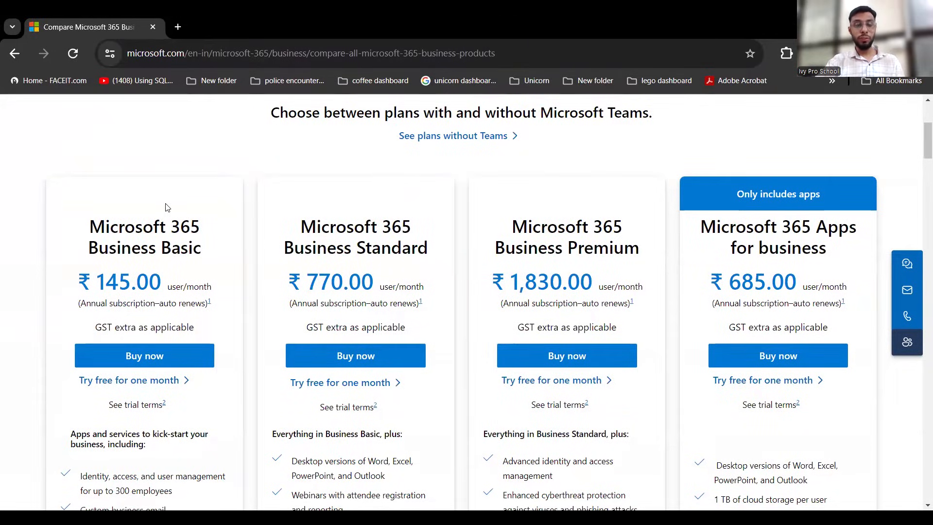
scroll("down", 3)
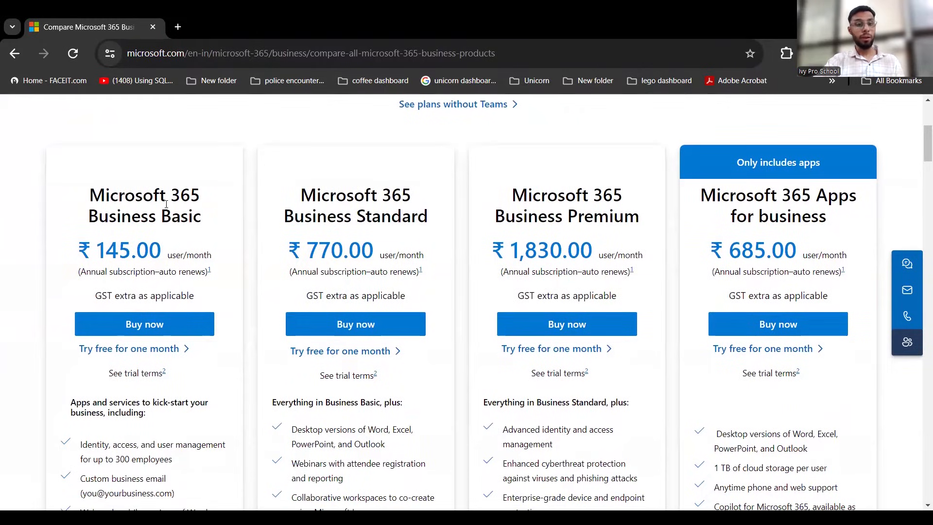
mouse_move(128, 348)
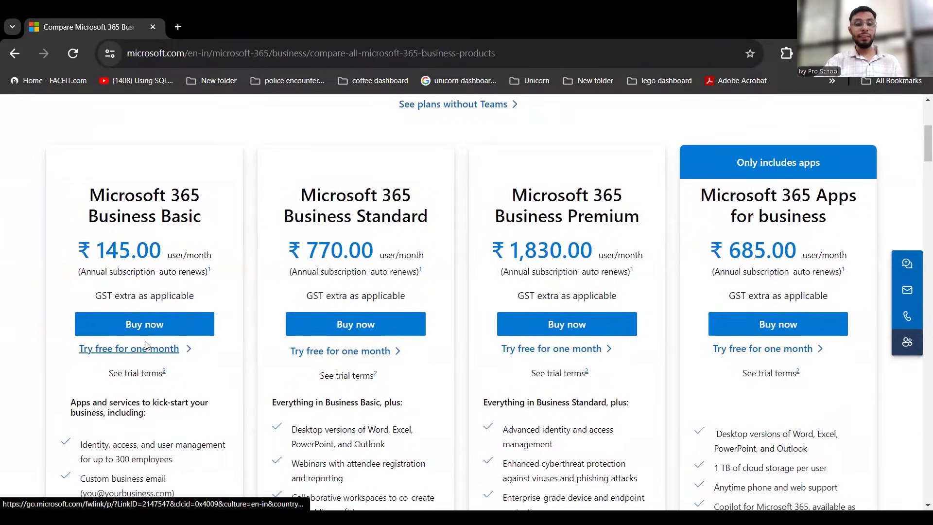
Start the one-month Business Basic trial and submit the email address for checking.
left_click(128, 348)
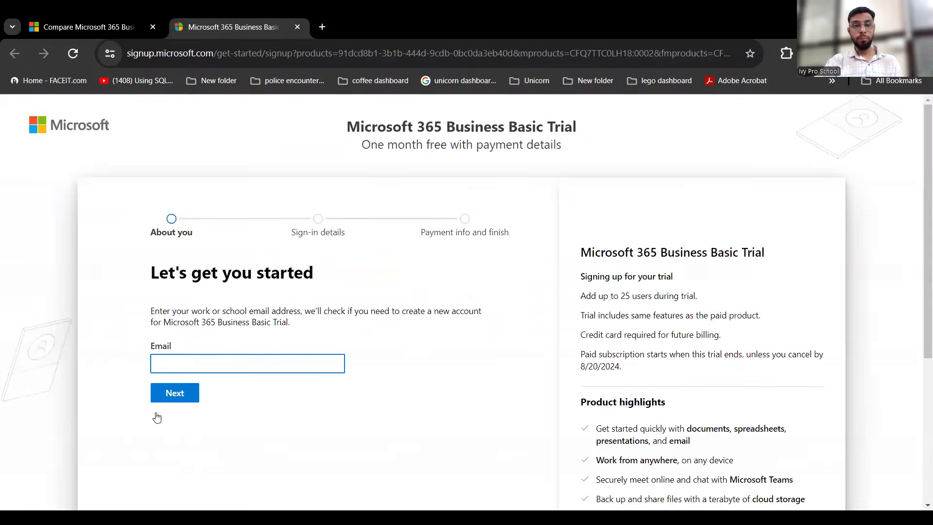
type("na")
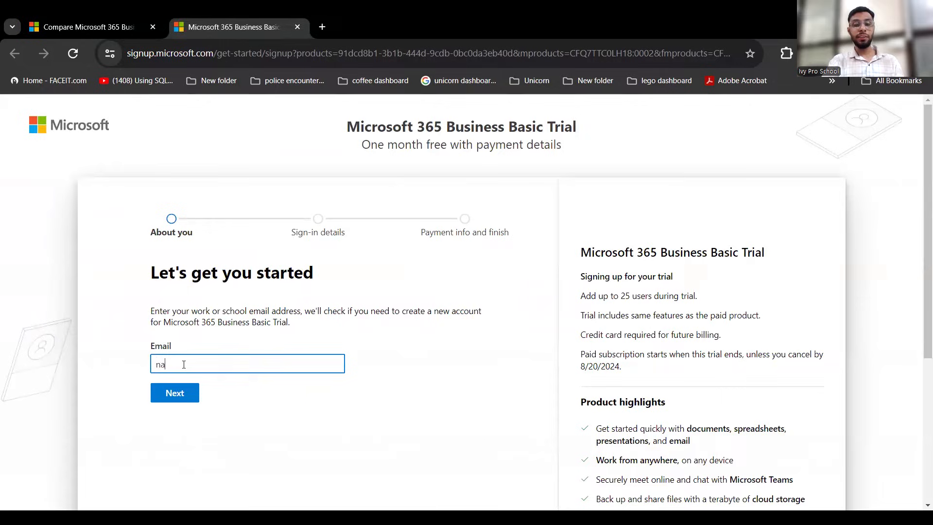
type("widk")
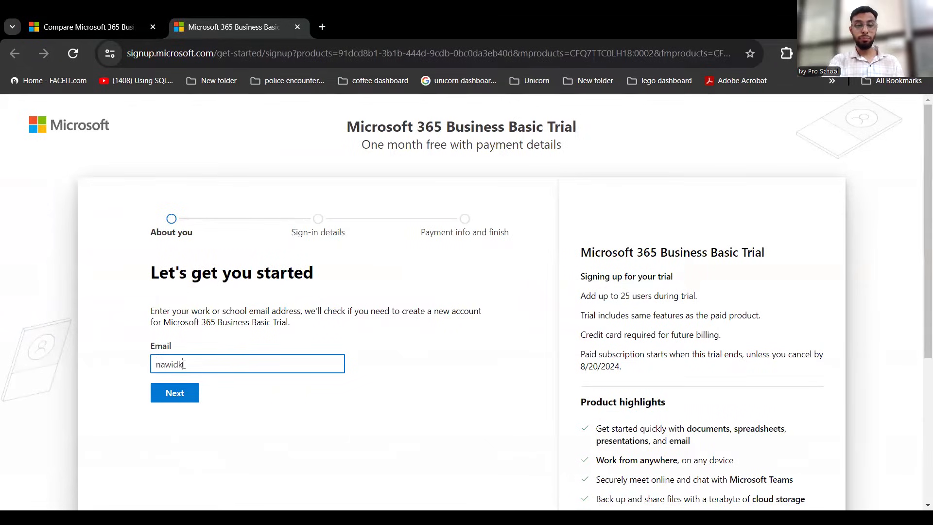
left_click(174, 393)
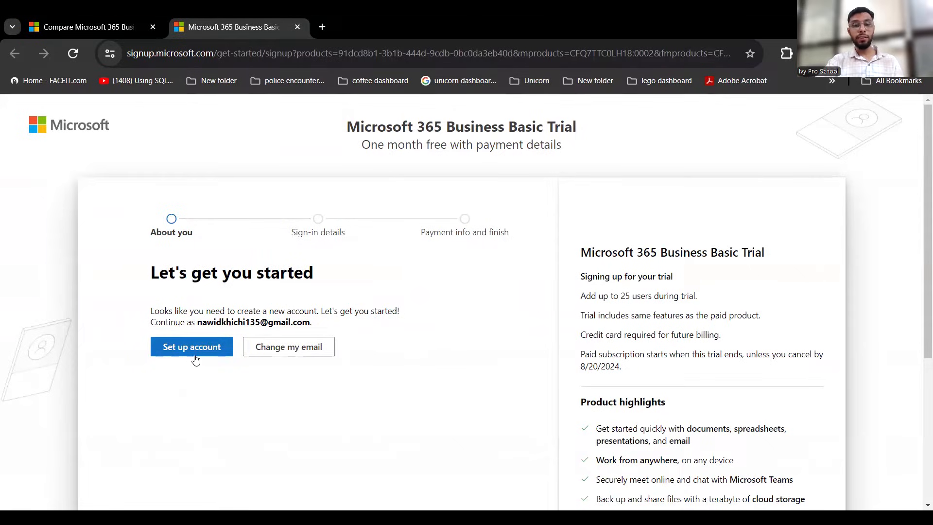
Begin creating a new account and submit the personal and company details.
left_click(191, 347)
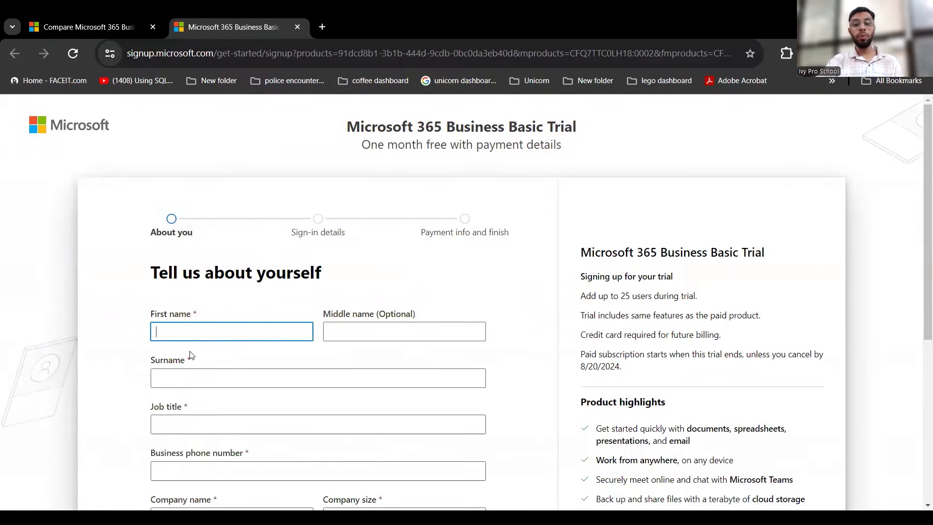
scroll("down", 3)
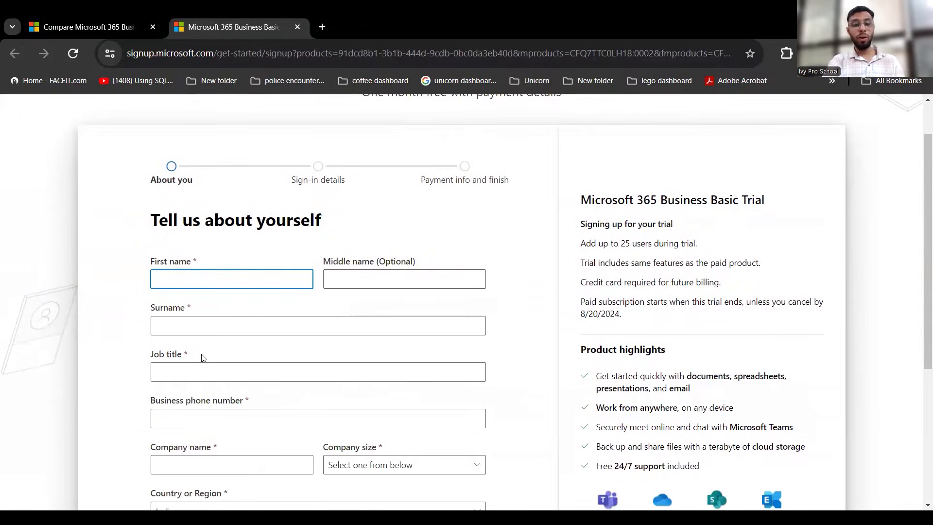
scroll("down", 3)
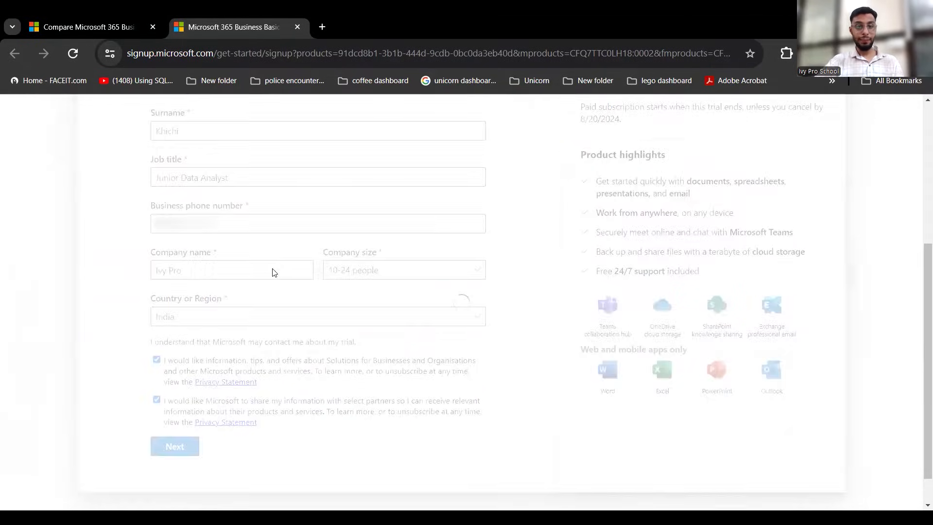
left_click(174, 446)
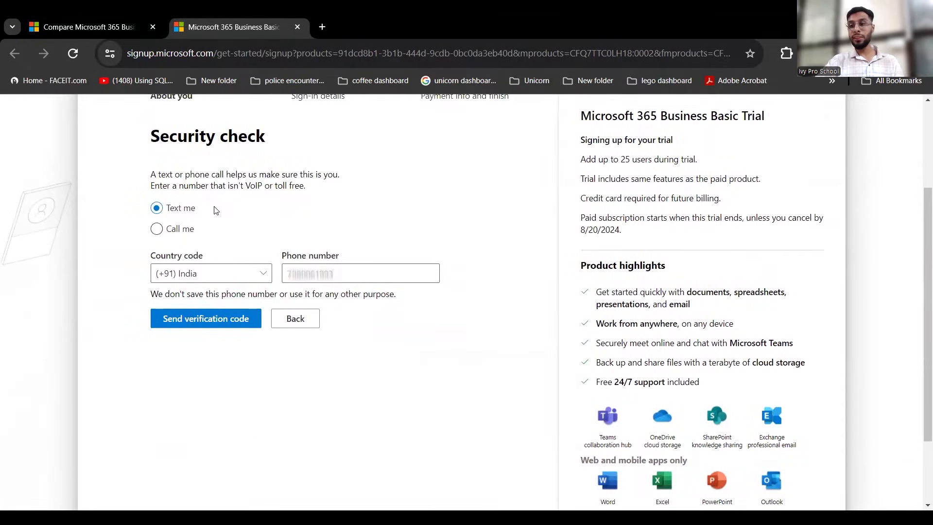
mouse_move(248, 209)
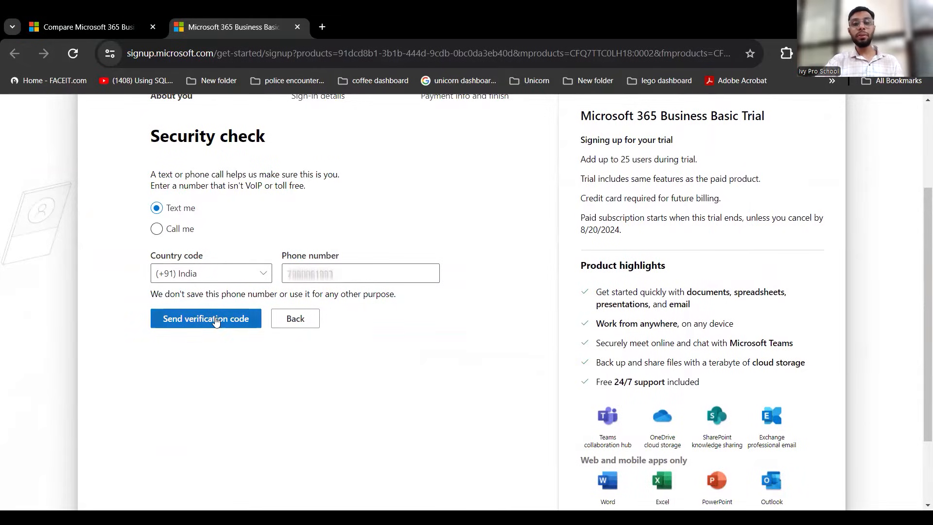
Get a verification code texted to the phone and verify it.
left_click(205, 319)
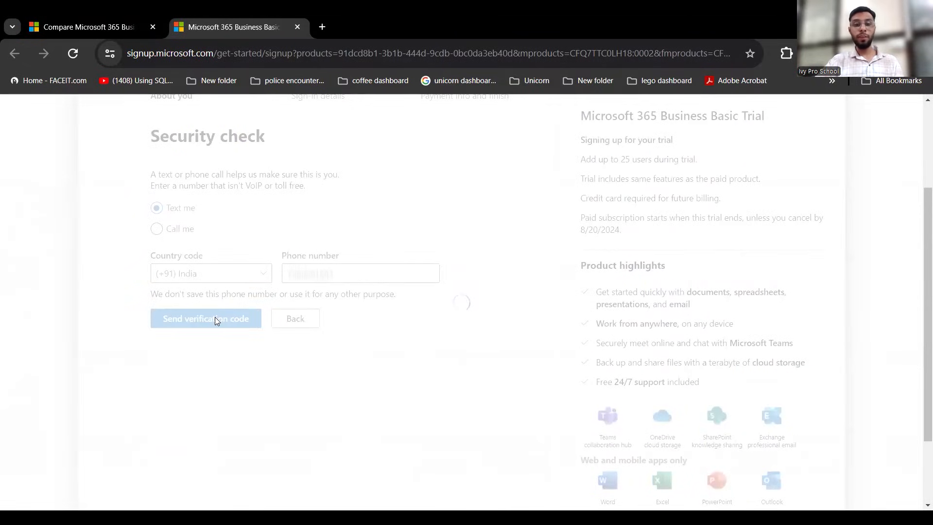
left_click(205, 318)
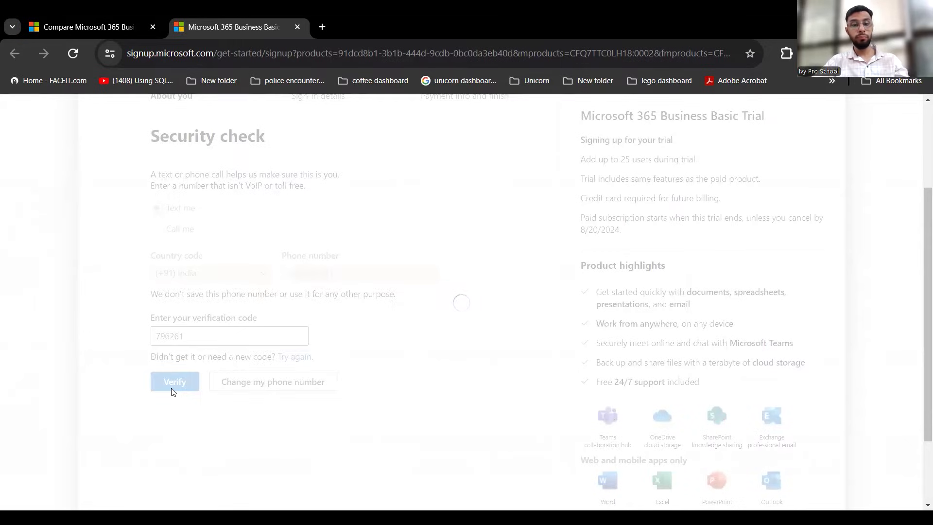
left_click(175, 382)
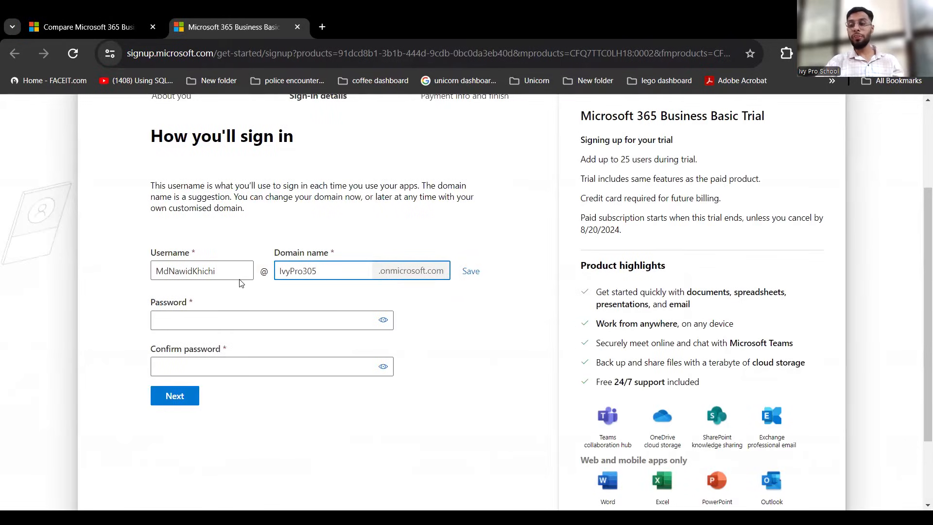
Replace the suggested username and domain name with the new account's own values.
left_click(201, 270)
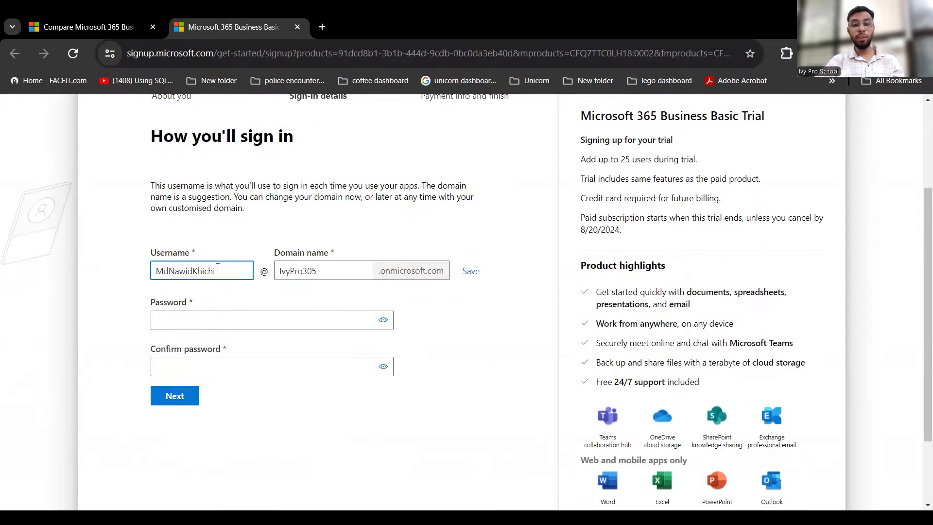
key("Backspace")
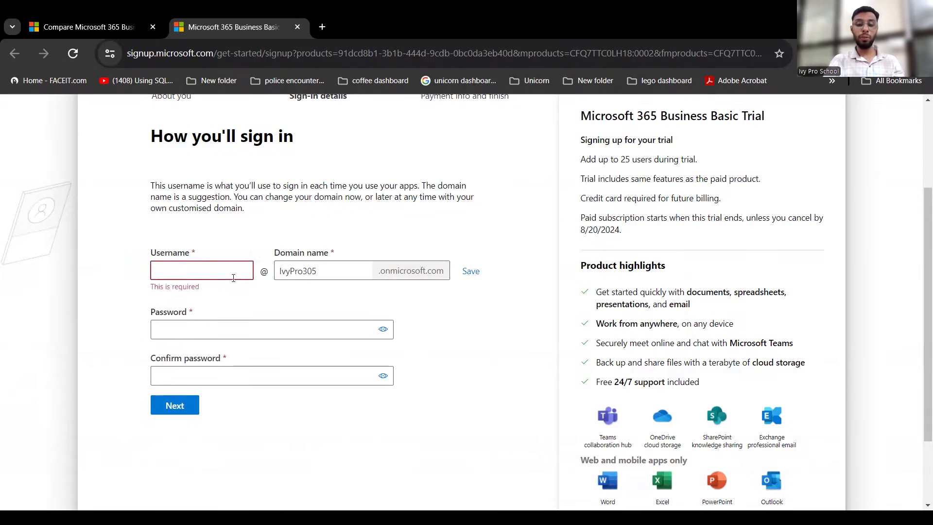
type("naw")
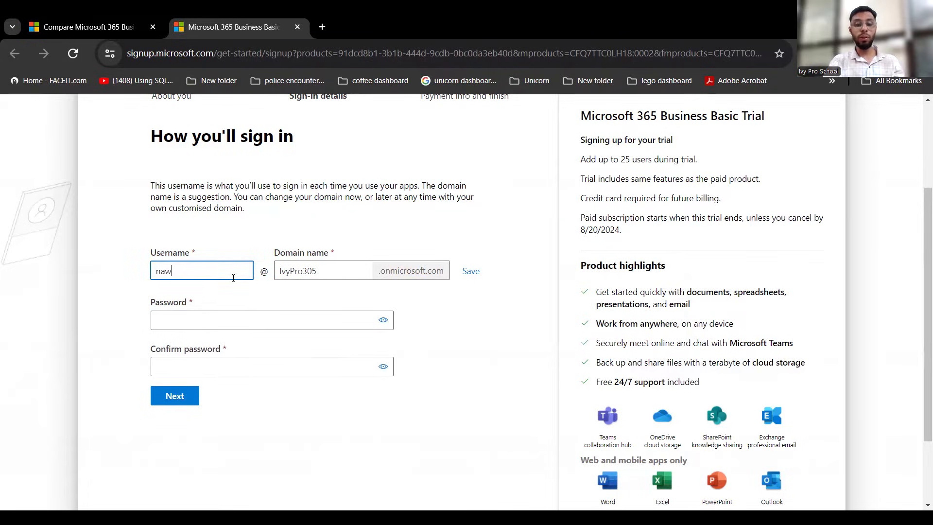
left_click(324, 271)
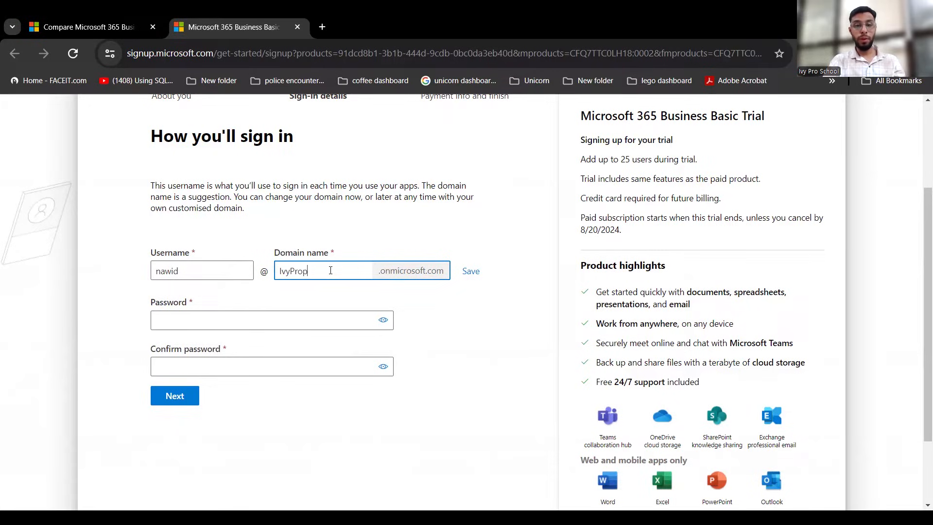
type("owerbo")
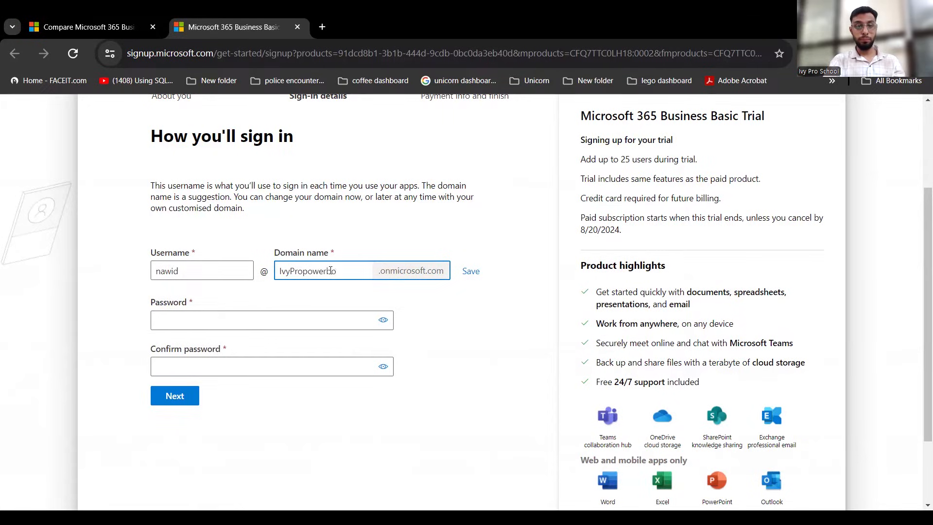
type("ivyp")
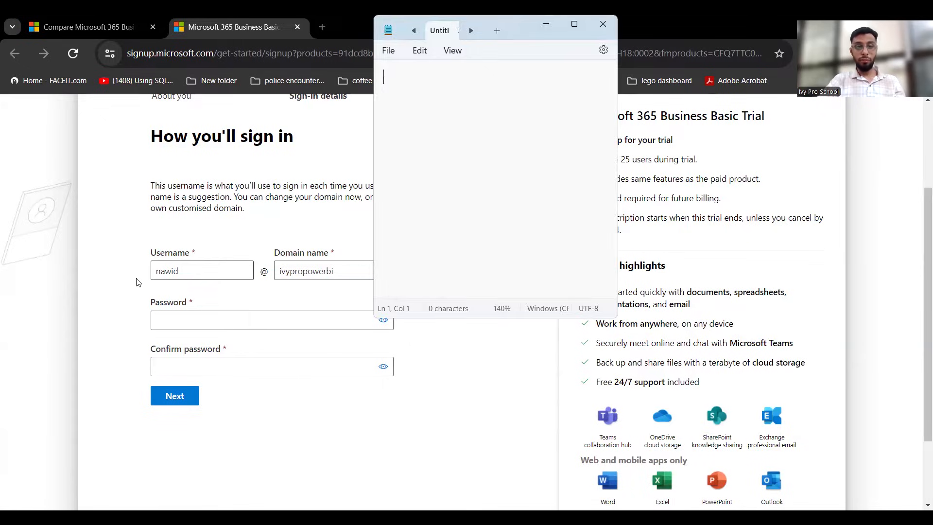
Choose the .onmicrosoft.com suffix, enter the password and save the sign-in details.
type("nawid")
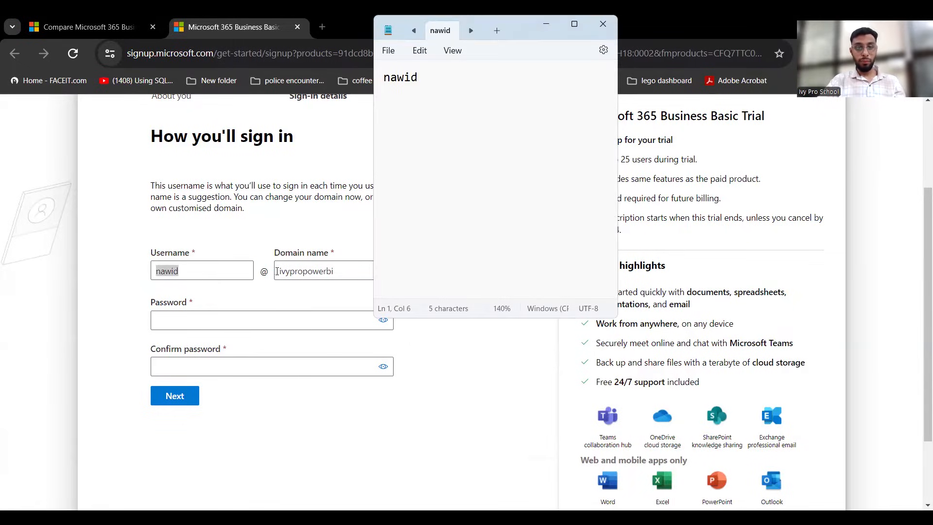
type("@")
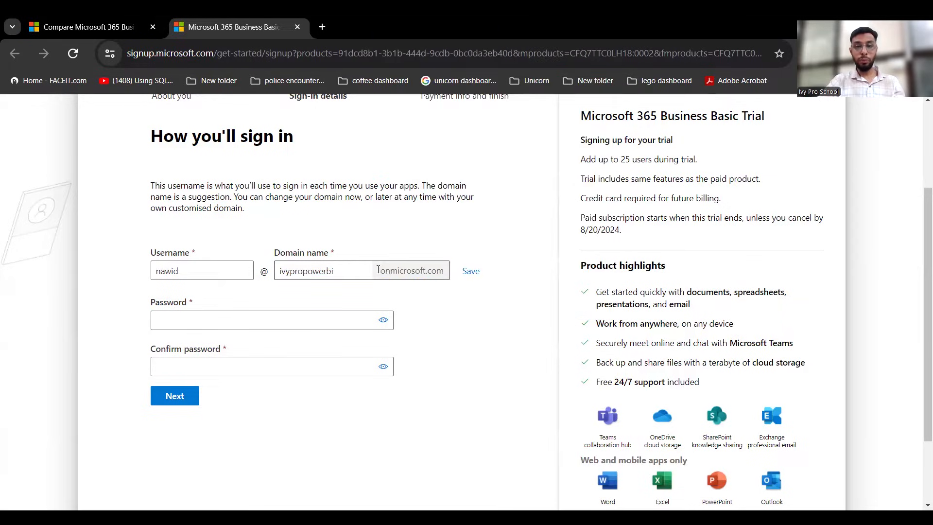
double_click(411, 270)
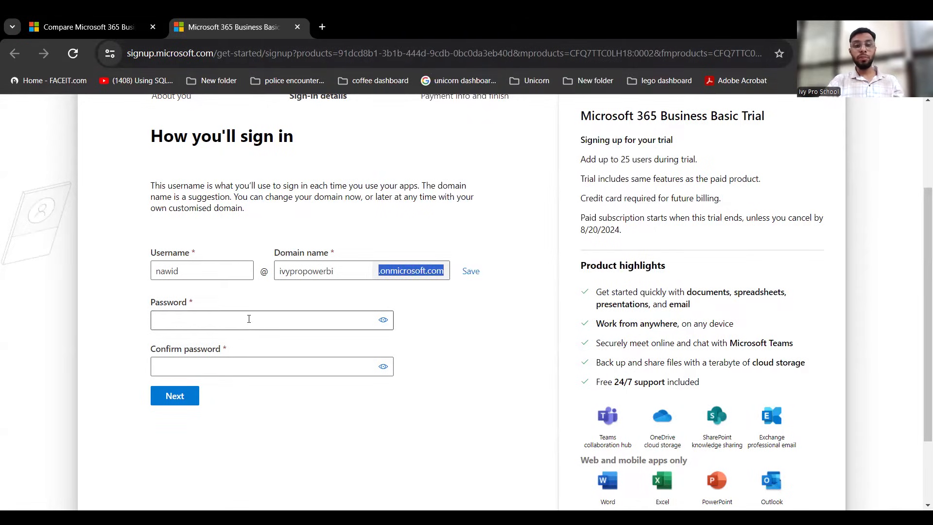
type("password")
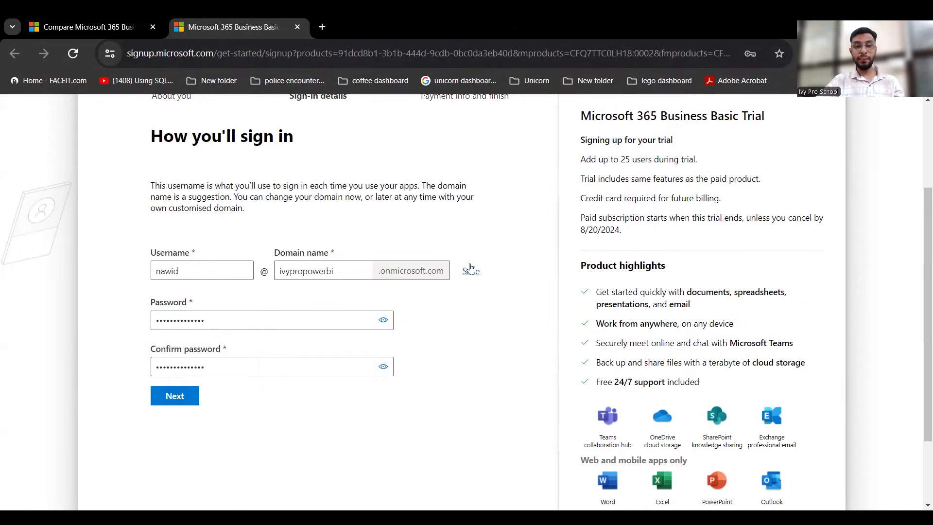
left_click(175, 395)
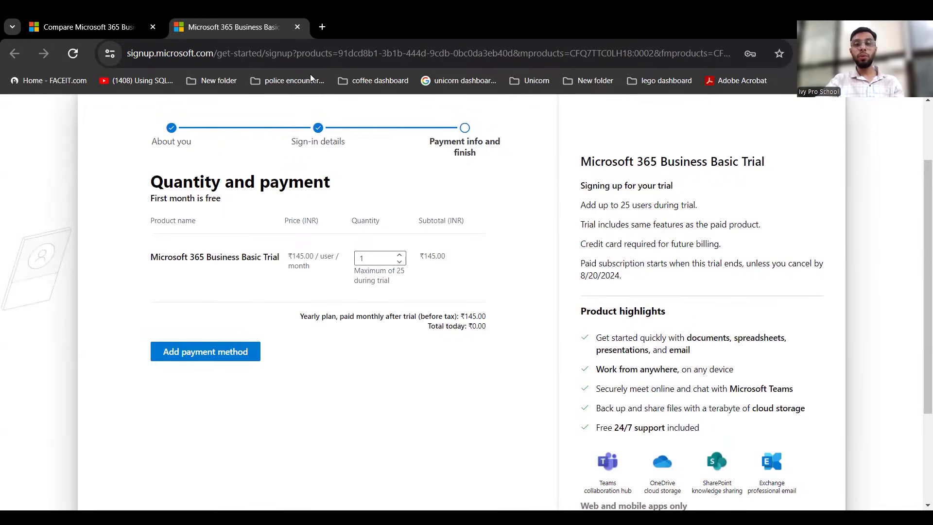
In a fresh tab, start typing 'power' in the address bar.
type("power")
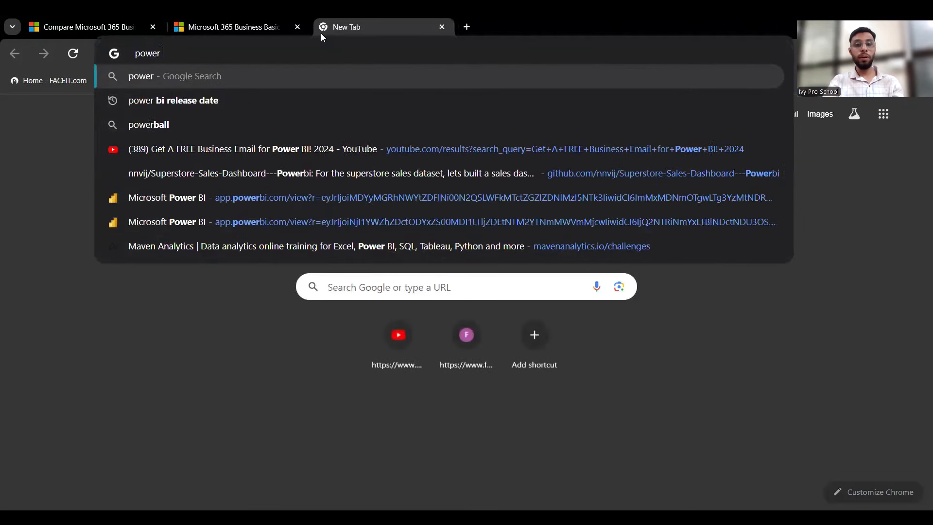
Search for 'power bi service' and open the Power BI site from the results.
type("Bi sercer")
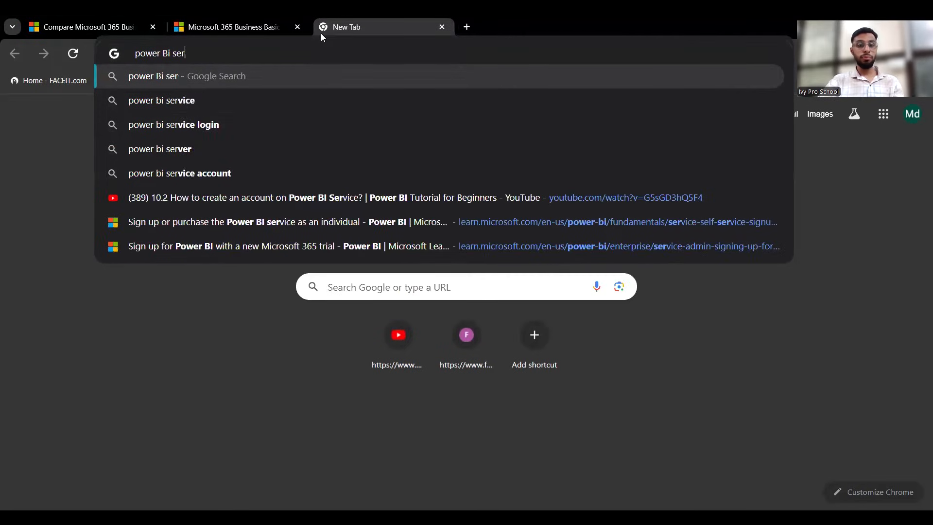
left_click(162, 100)
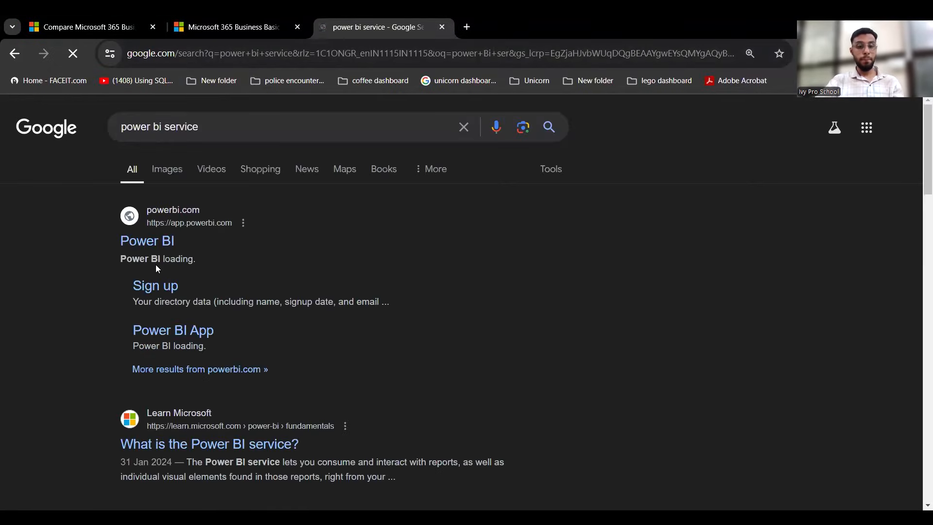
left_click(146, 241)
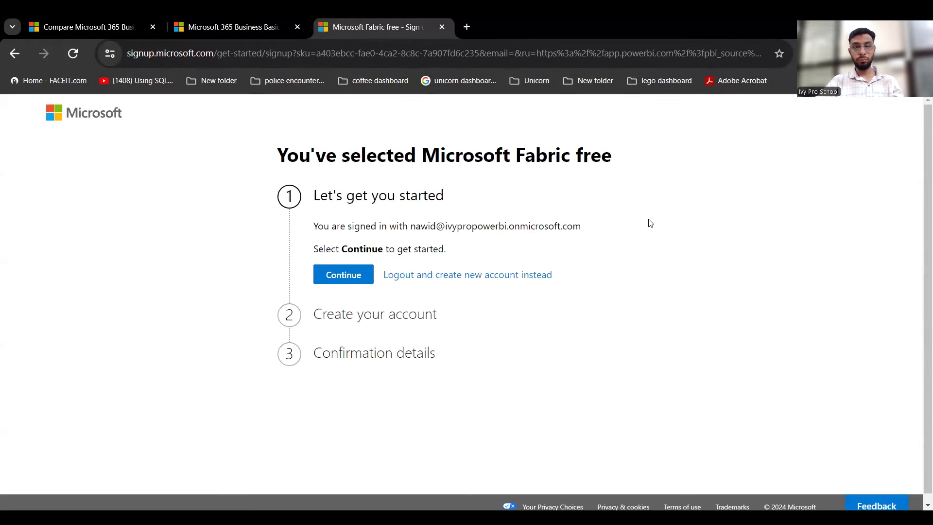
Sign up for Fabric free with region India and partner sharing accepted, then continue to Power BI.
left_click(343, 274)
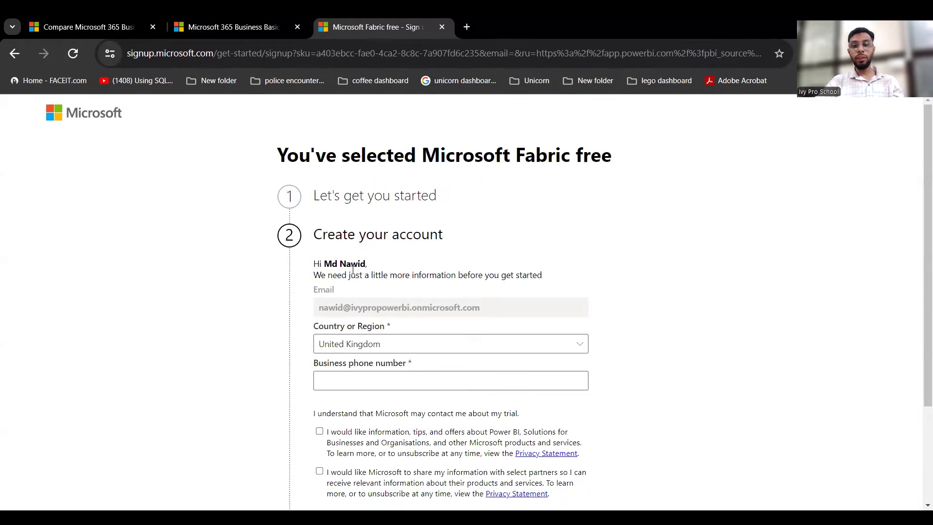
left_click(449, 344)
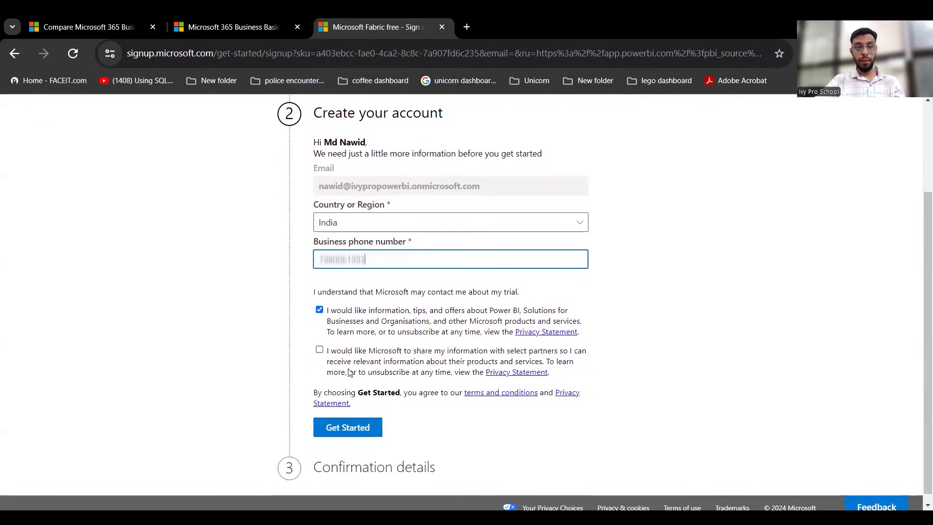
left_click(319, 350)
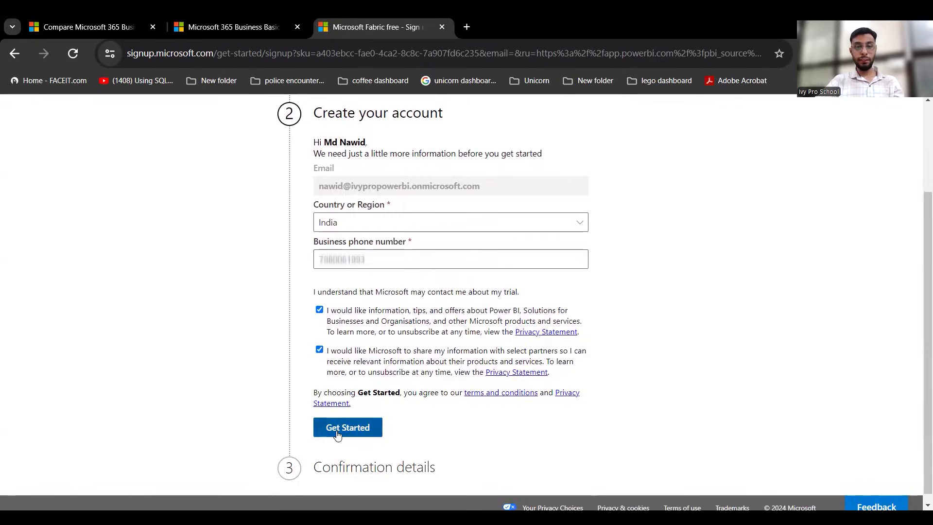
left_click(347, 427)
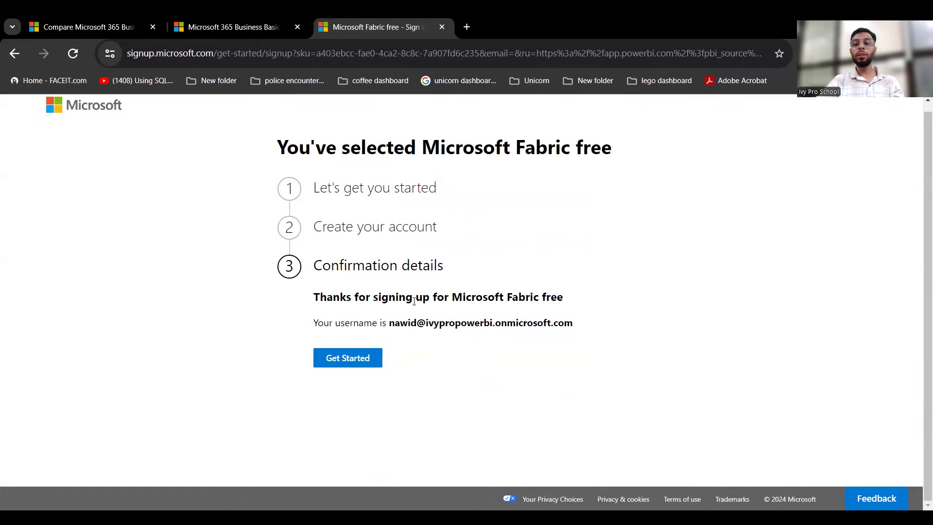
mouse_move(331, 341)
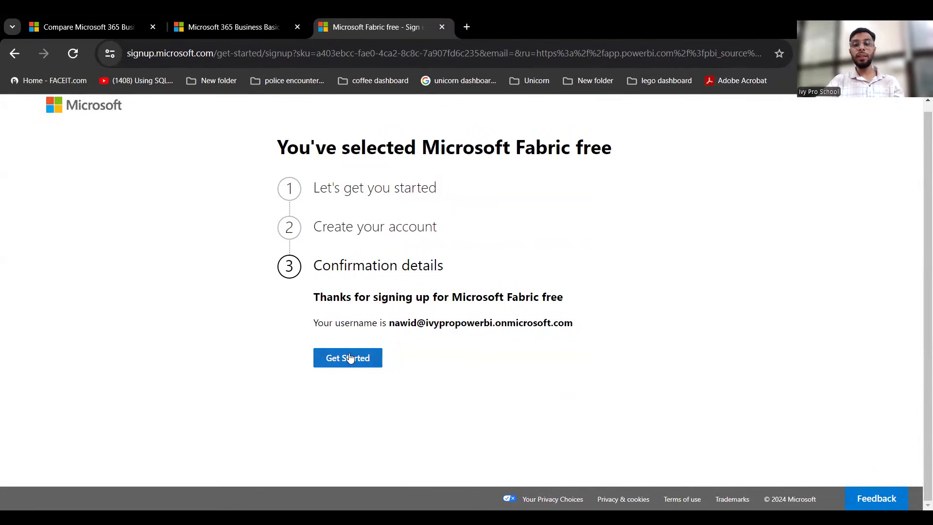
left_click(347, 358)
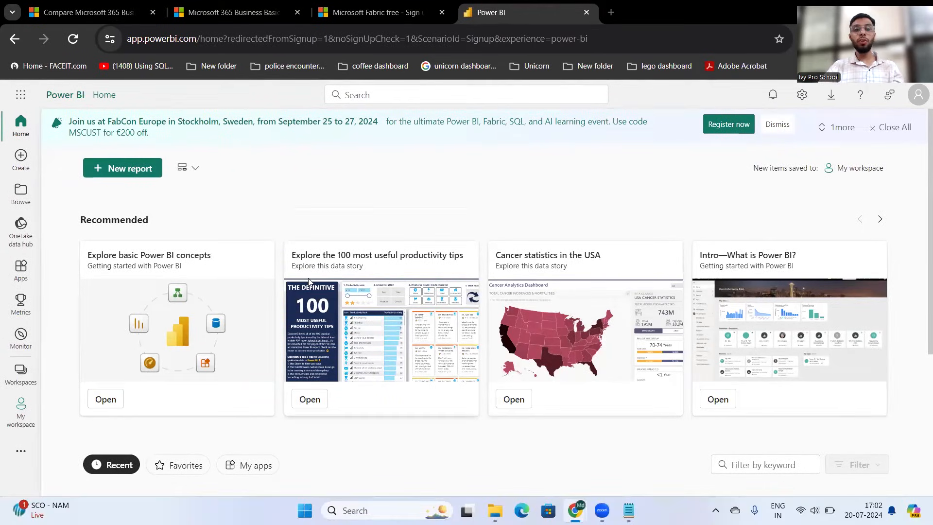
mouse_move(324, 321)
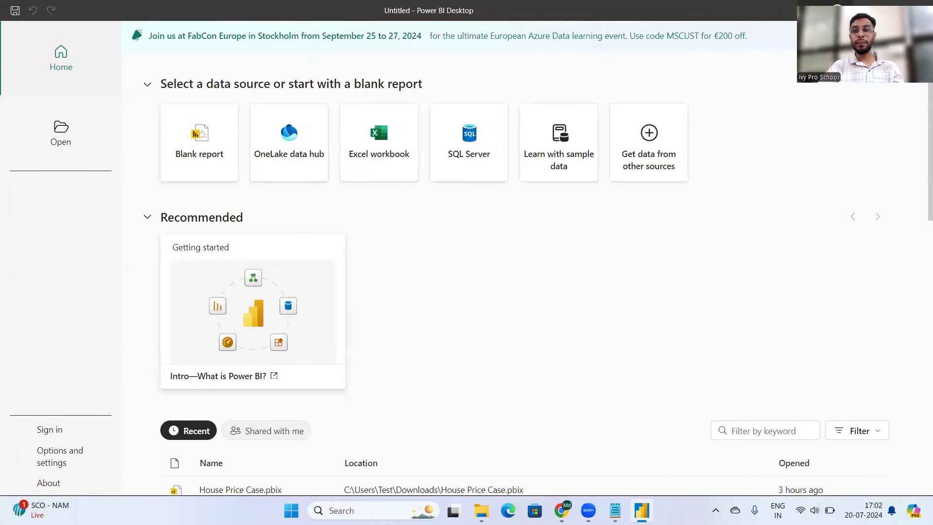
mouse_move(648, 137)
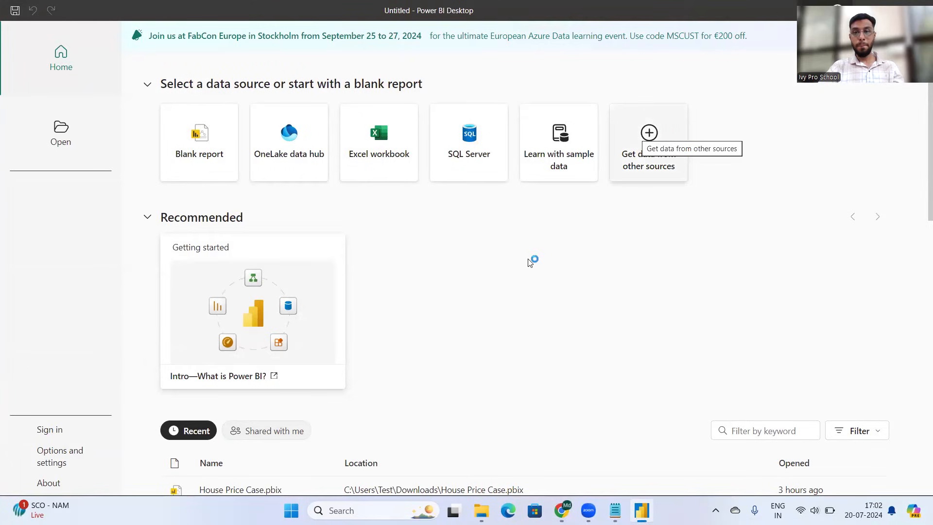
left_click(49, 429)
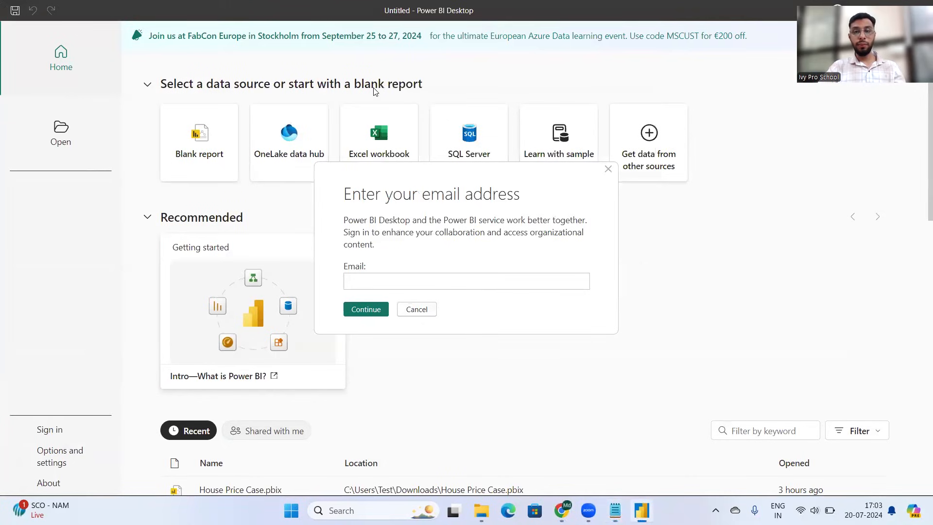
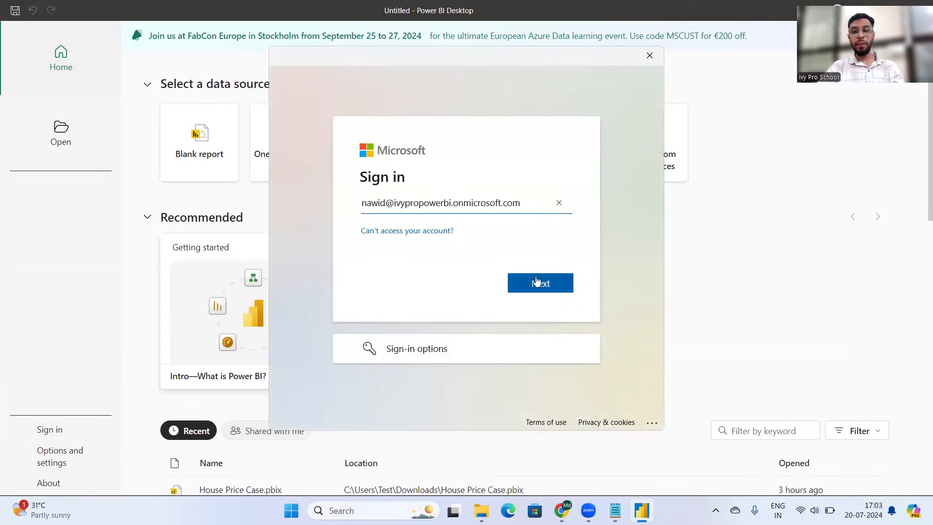
left_click(539, 282)
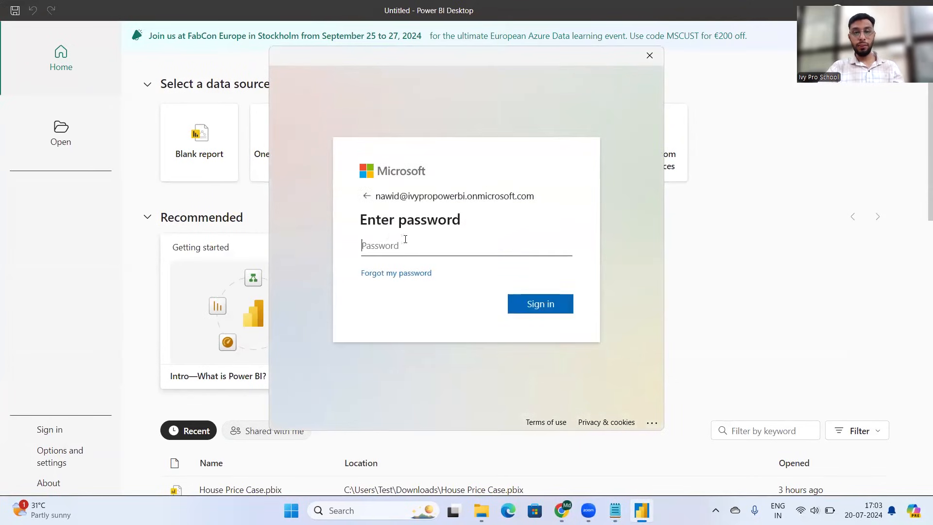
type("•")
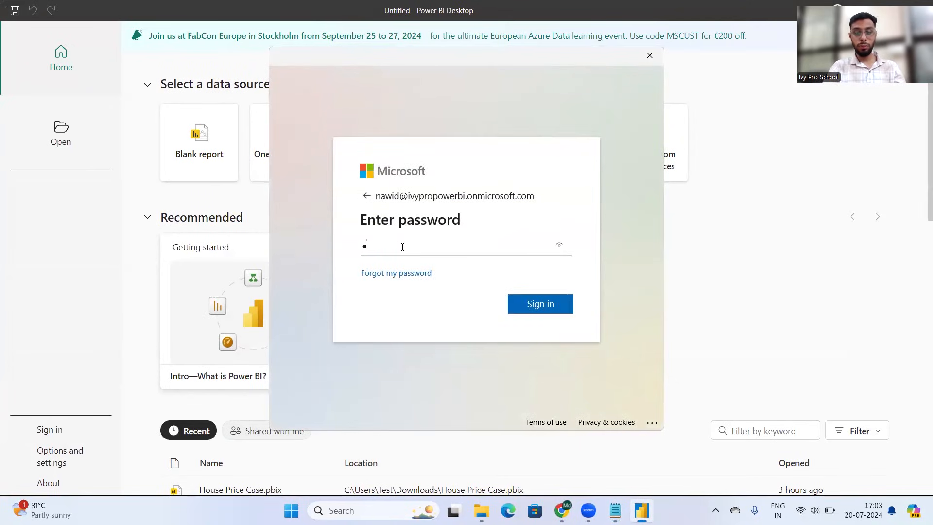
type("password")
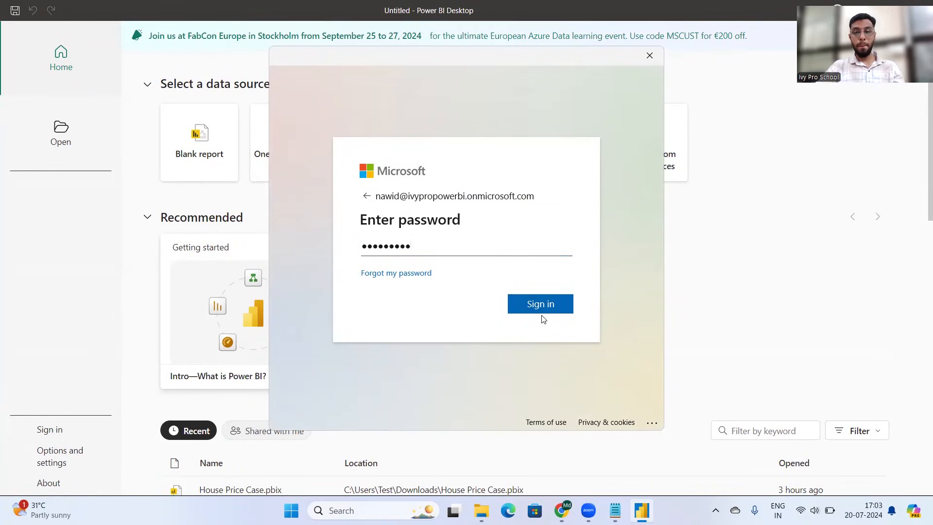
left_click(539, 303)
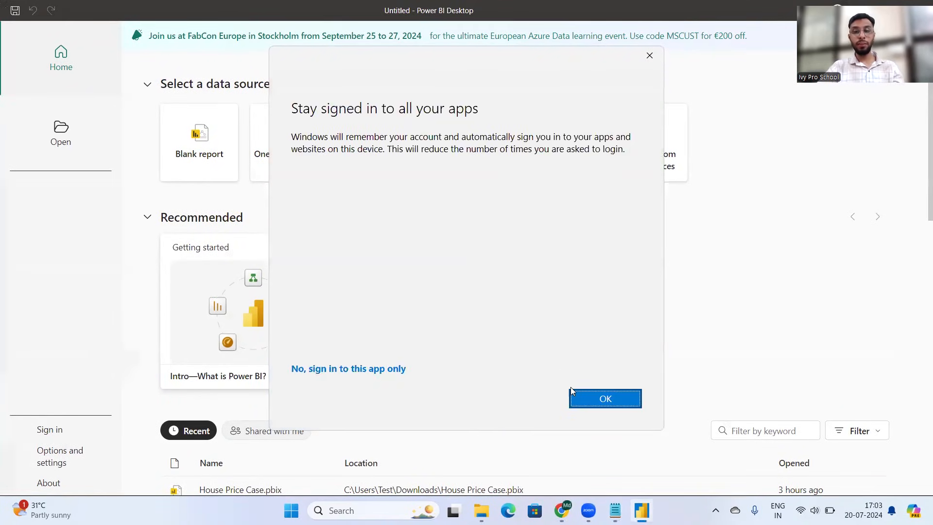
Accept staying signed in to all apps and confirm the account was added.
left_click(604, 398)
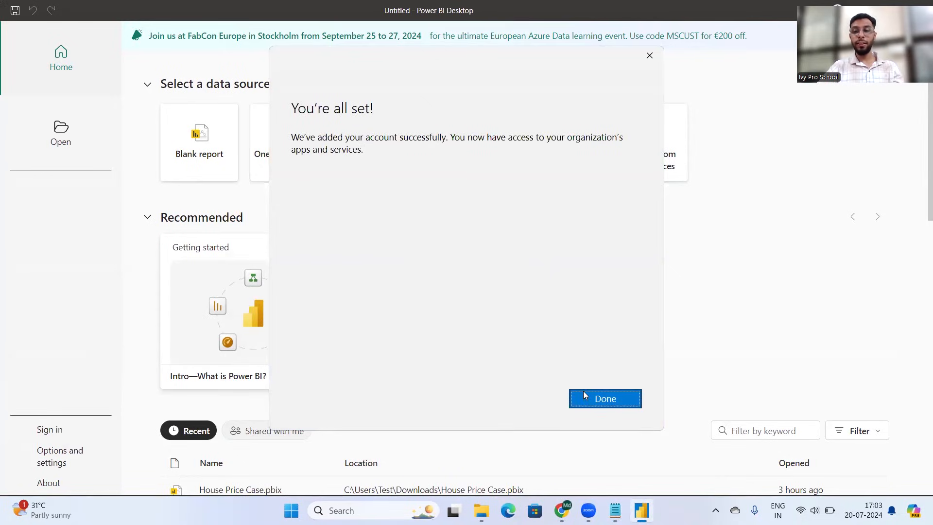
left_click(605, 398)
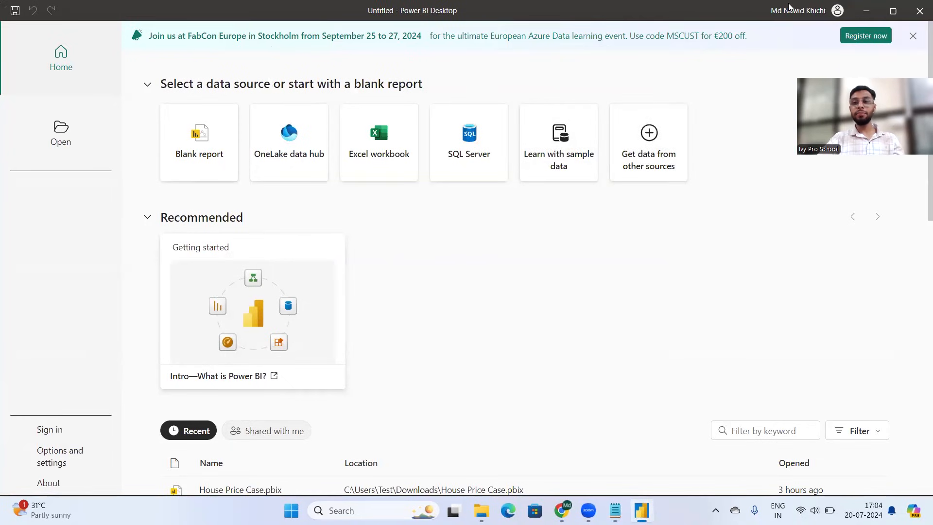
Bring Chrome forward to show the Power BI service Home page.
left_click(147, 217)
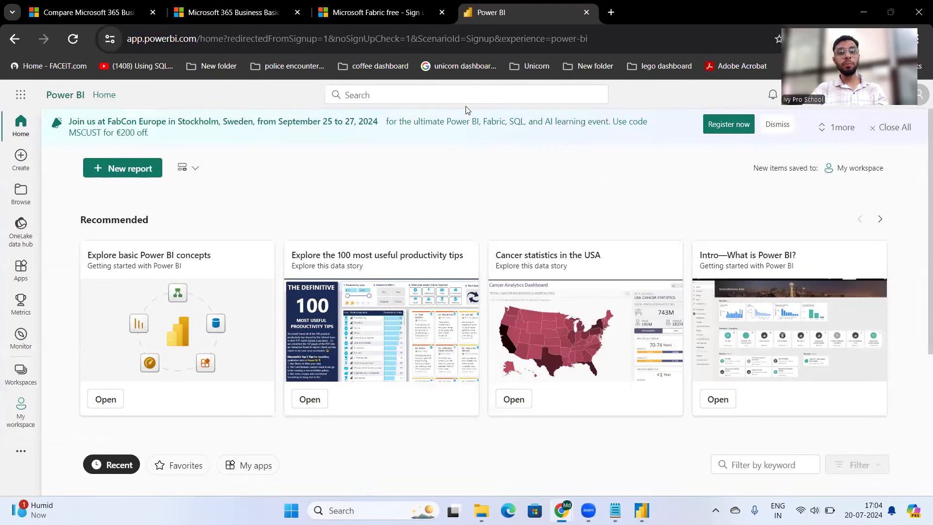
mouse_move(305, 296)
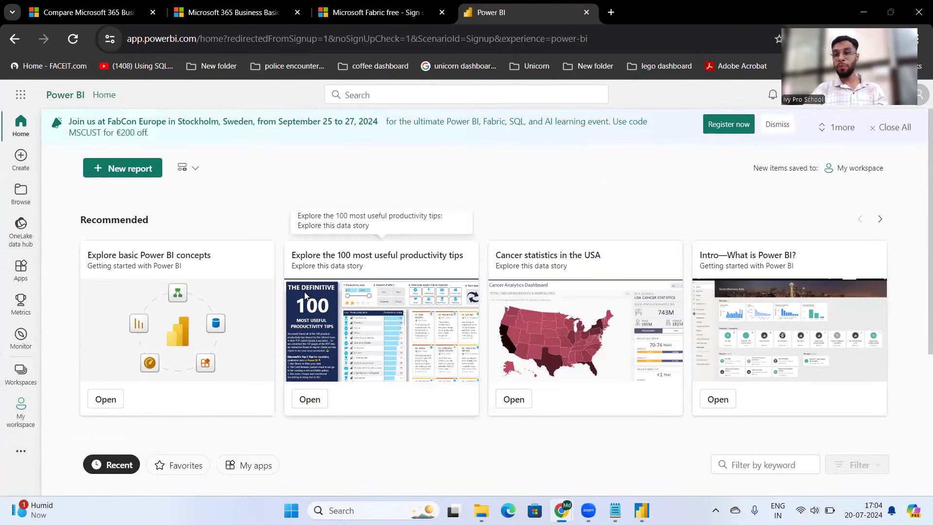
mouse_move(319, 244)
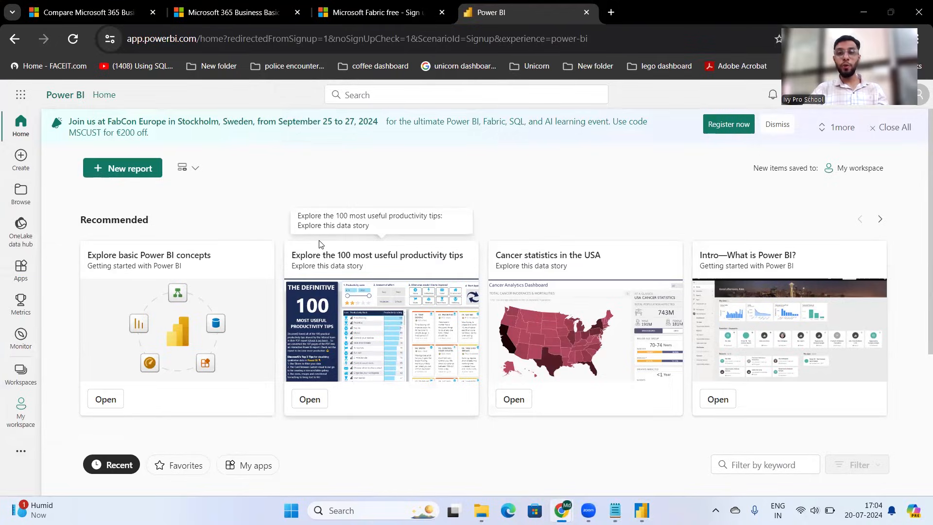